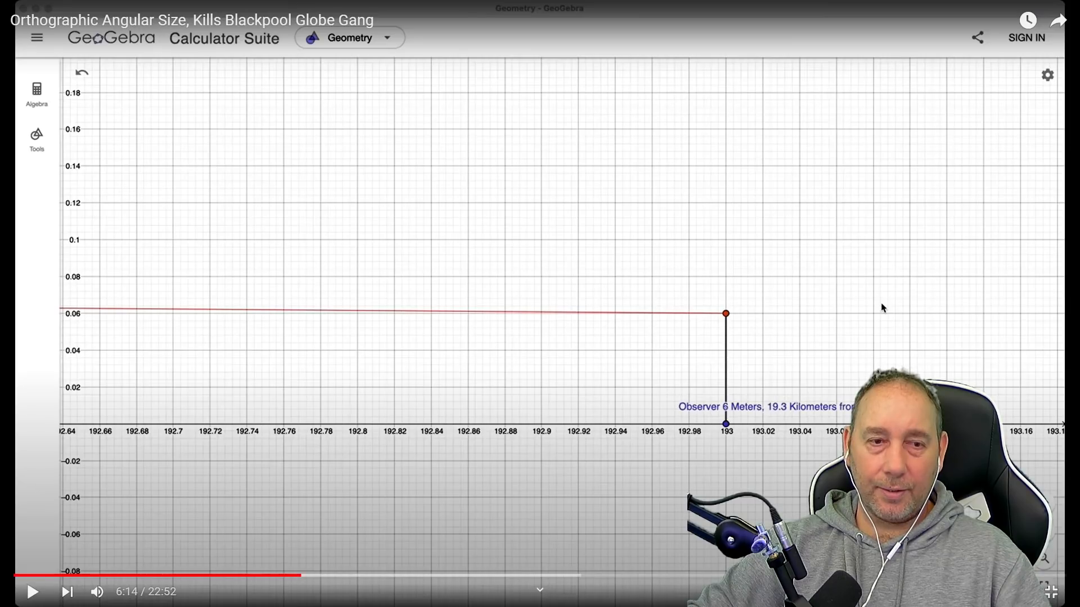
Zoom out from the observer and back onto the Blackpool Tower 158 m peak at the origin
{"action": "left_click", "coordinate": [539, 302]}
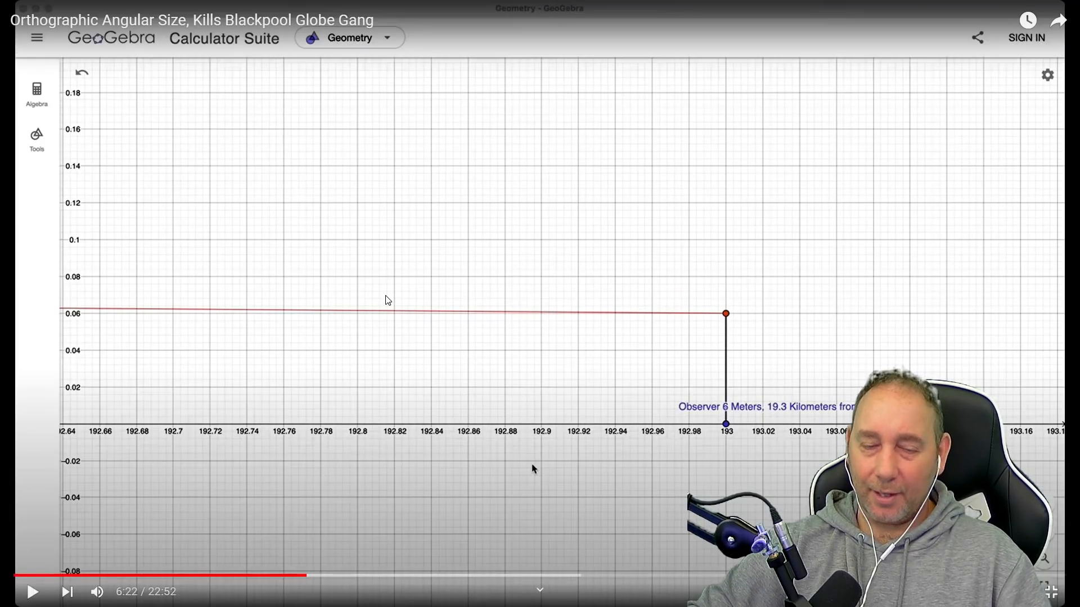
{"action": "mouse_move", "coordinate": [314, 318]}
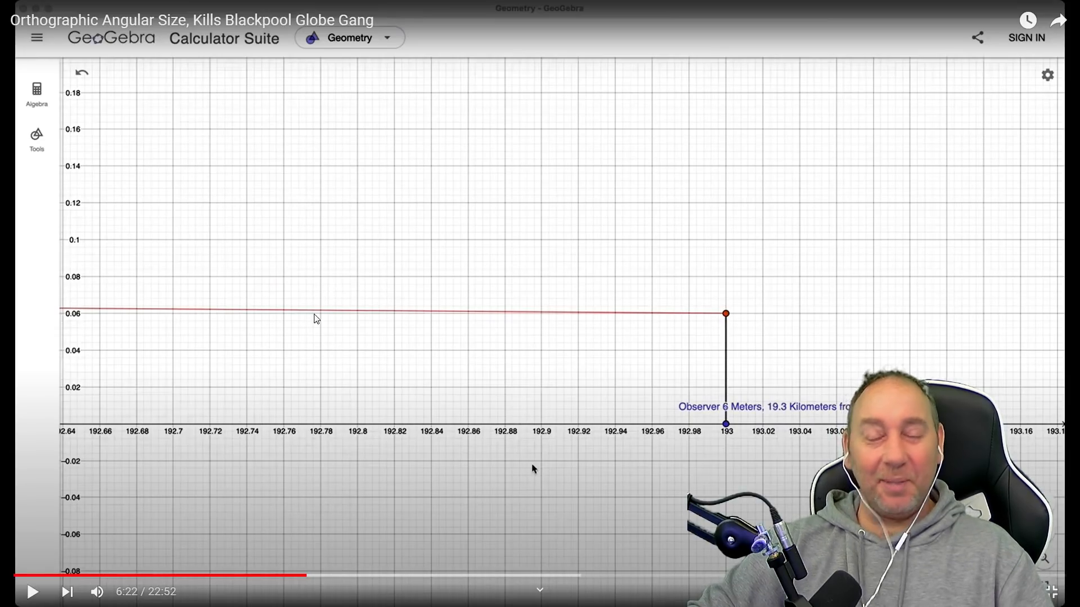
{"action": "mouse_move", "coordinate": [299, 217]}
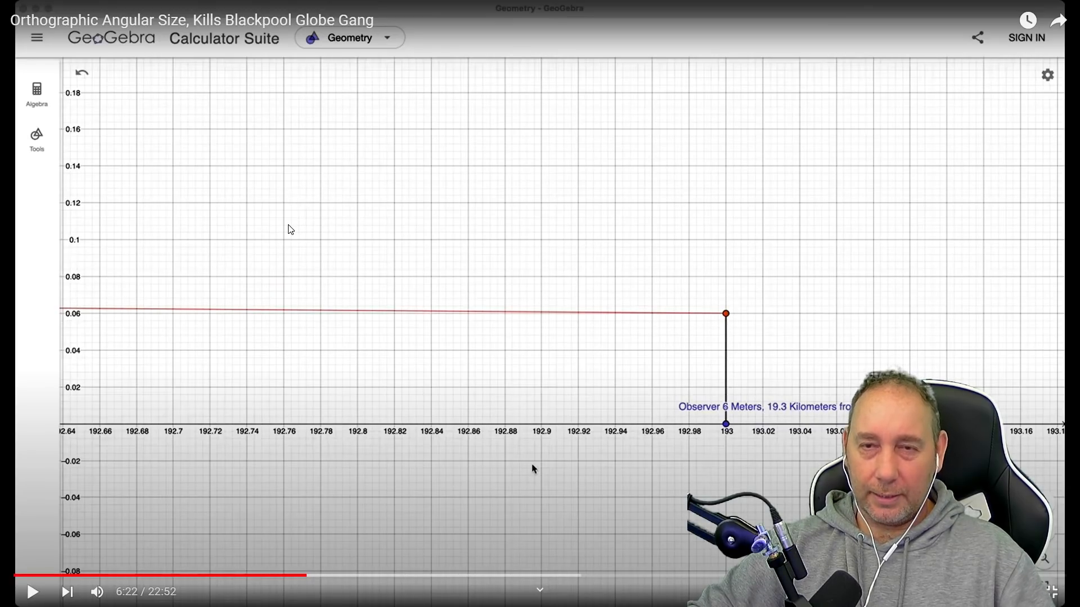
{"action": "mouse_move", "coordinate": [287, 250]}
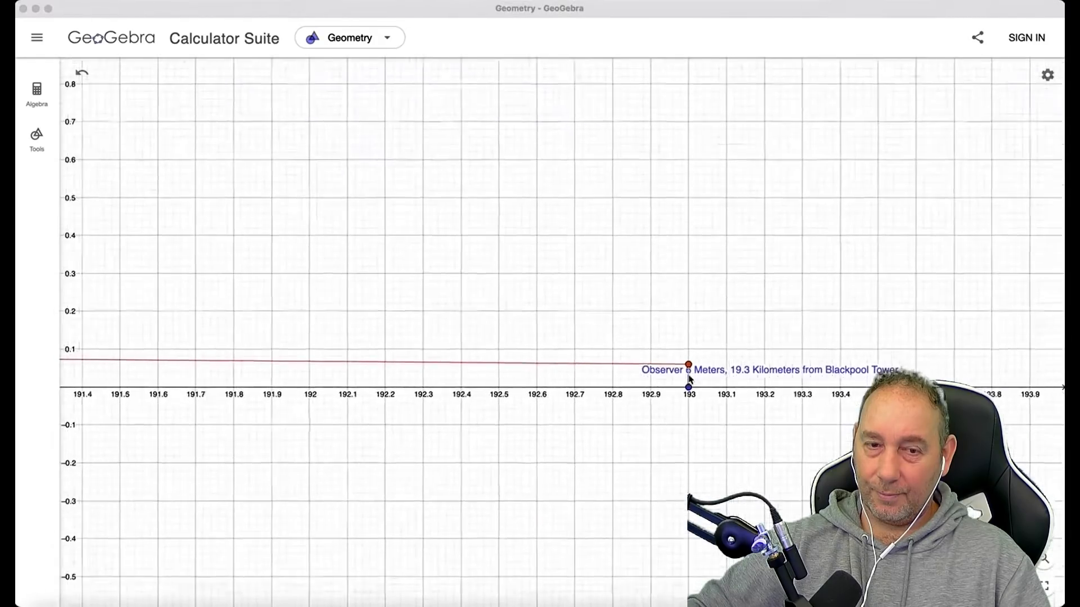
{"action": "scroll", "scroll_direction": "down", "scroll_amount": 3}
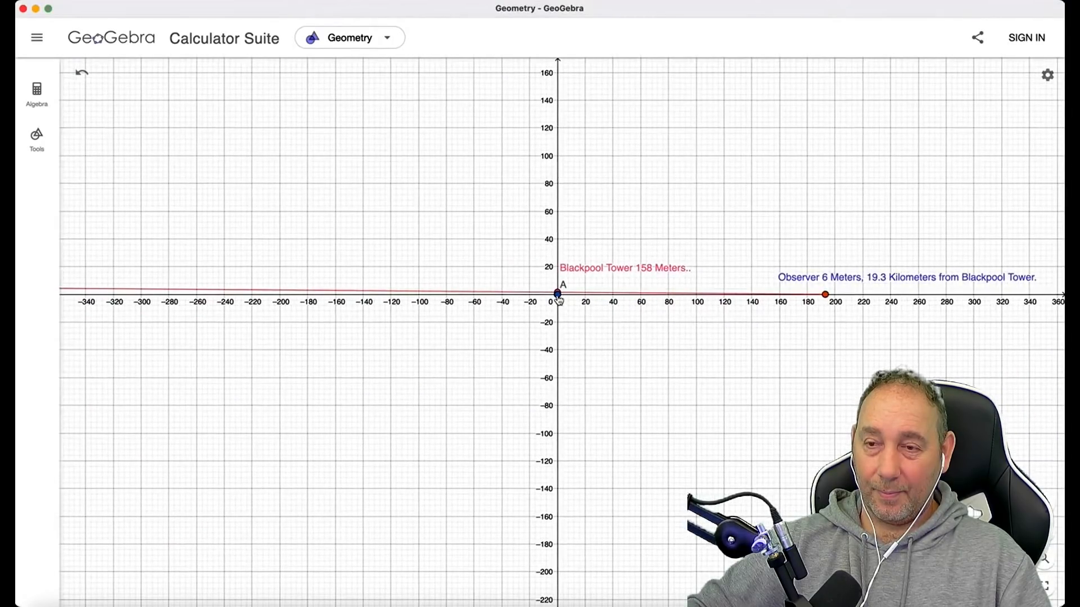
{"action": "scroll", "scroll_direction": "down", "scroll_amount": 3}
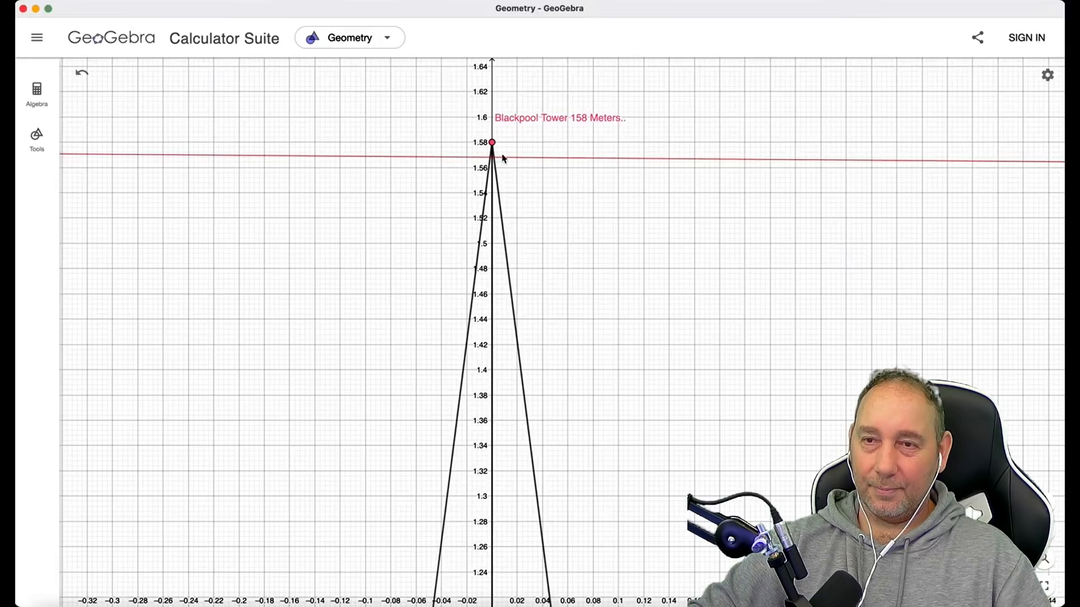
{"action": "mouse_move", "coordinate": [558, 219]}
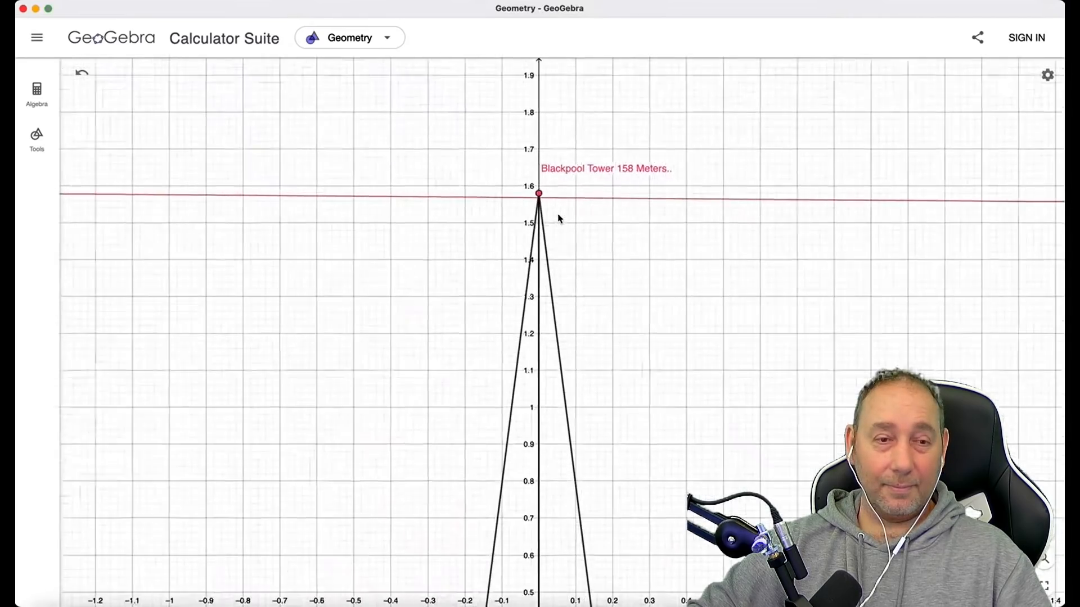
{"action": "scroll", "scroll_direction": "down", "scroll_amount": 3}
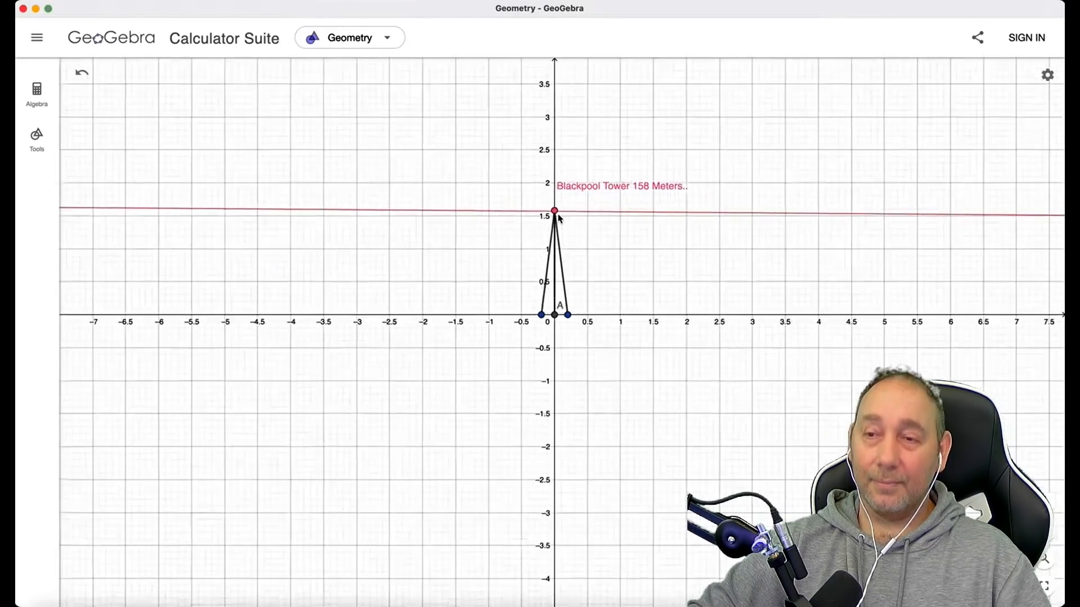
{"action": "scroll", "scroll_direction": "down", "scroll_amount": 3}
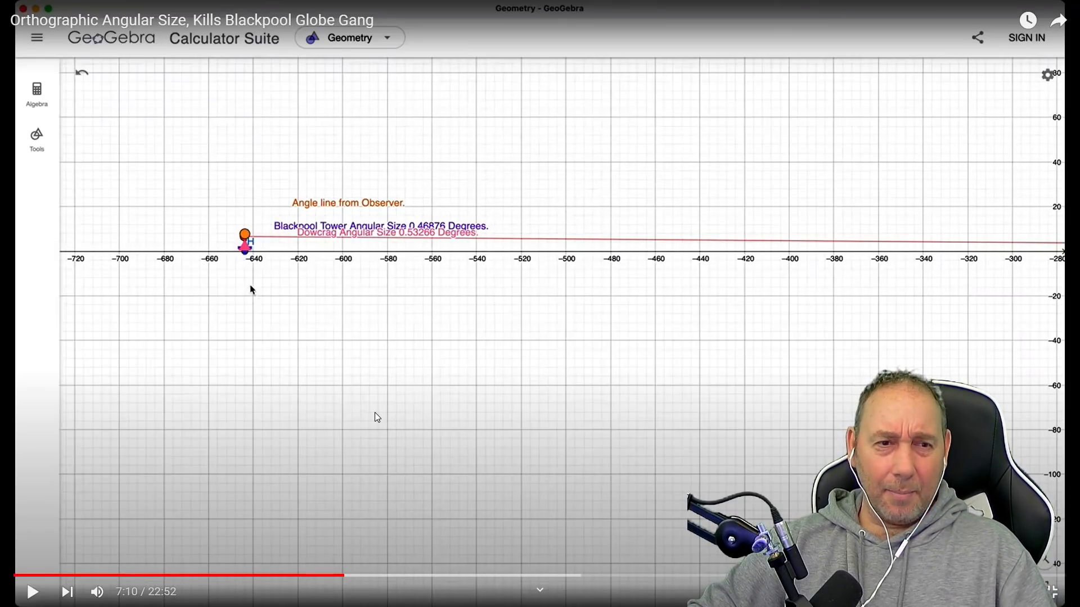
{"action": "mouse_move", "coordinate": [399, 411]}
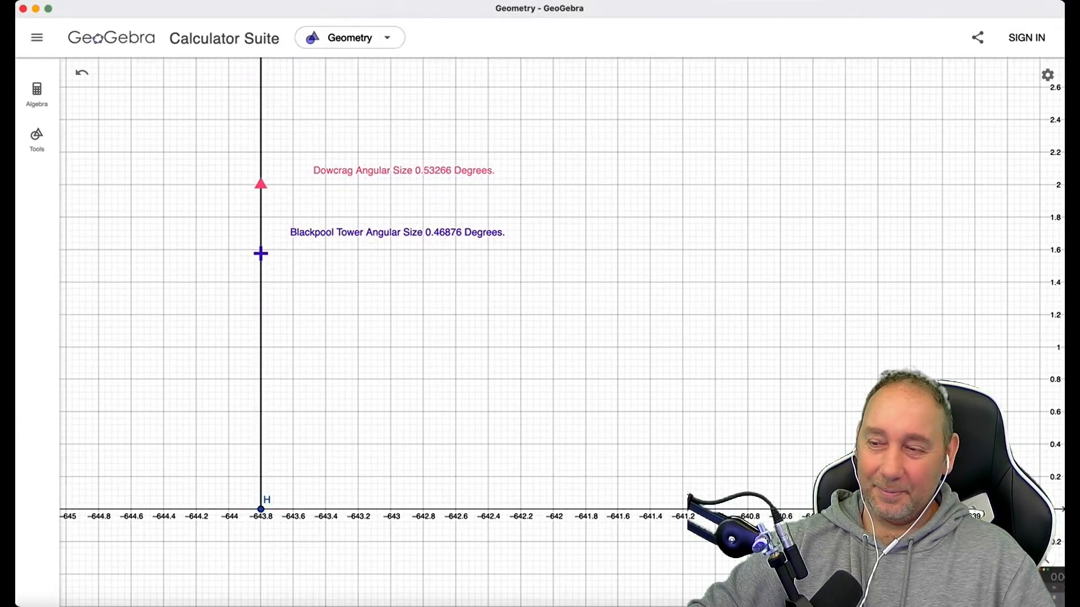
Switch to the browser tab with the 1728.org angular size calculator showing 0.53266°
{"action": "left_click", "coordinate": [849, 15]}
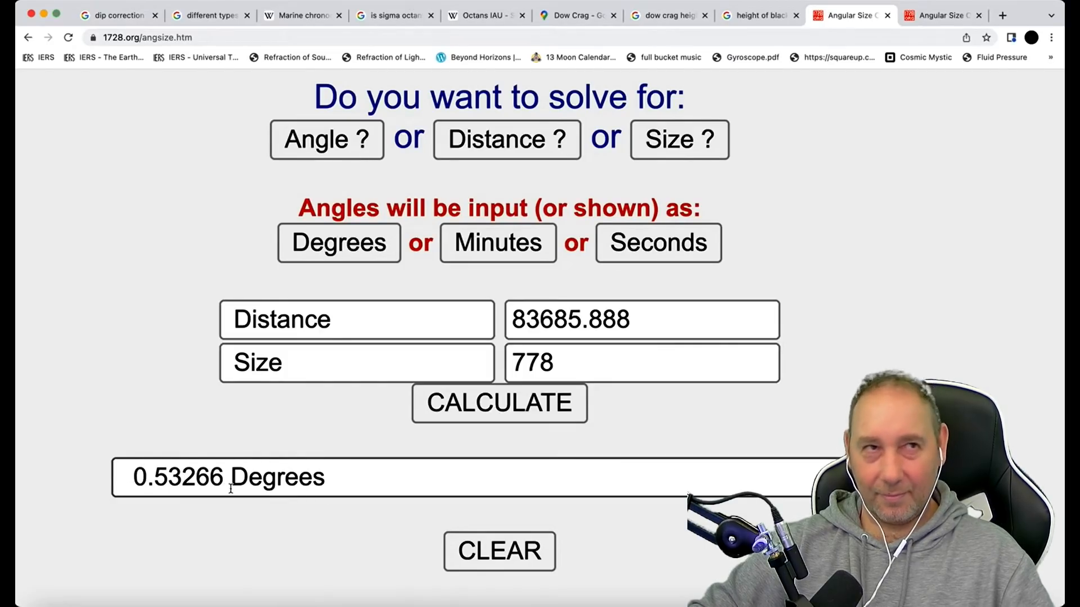
{"action": "left_click", "coordinate": [943, 15]}
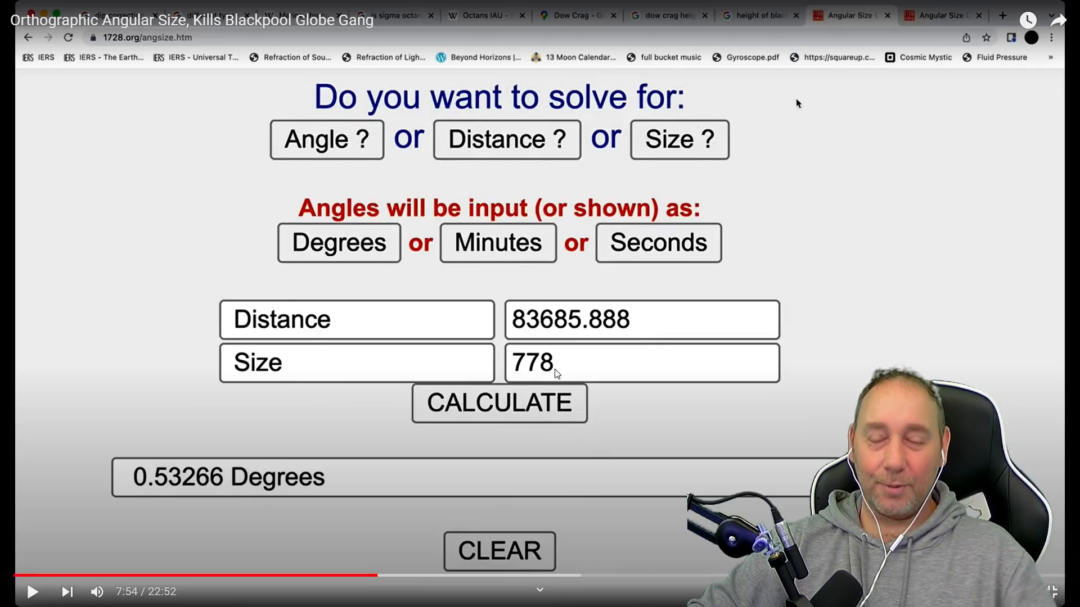
{"action": "mouse_move", "coordinate": [370, 383]}
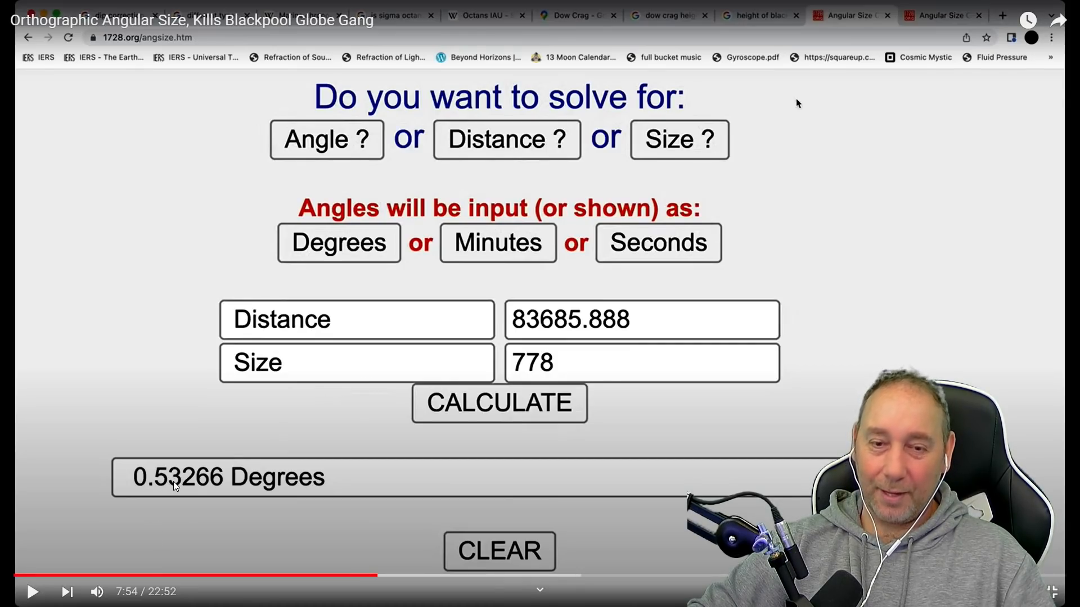
{"action": "mouse_move", "coordinate": [230, 487]}
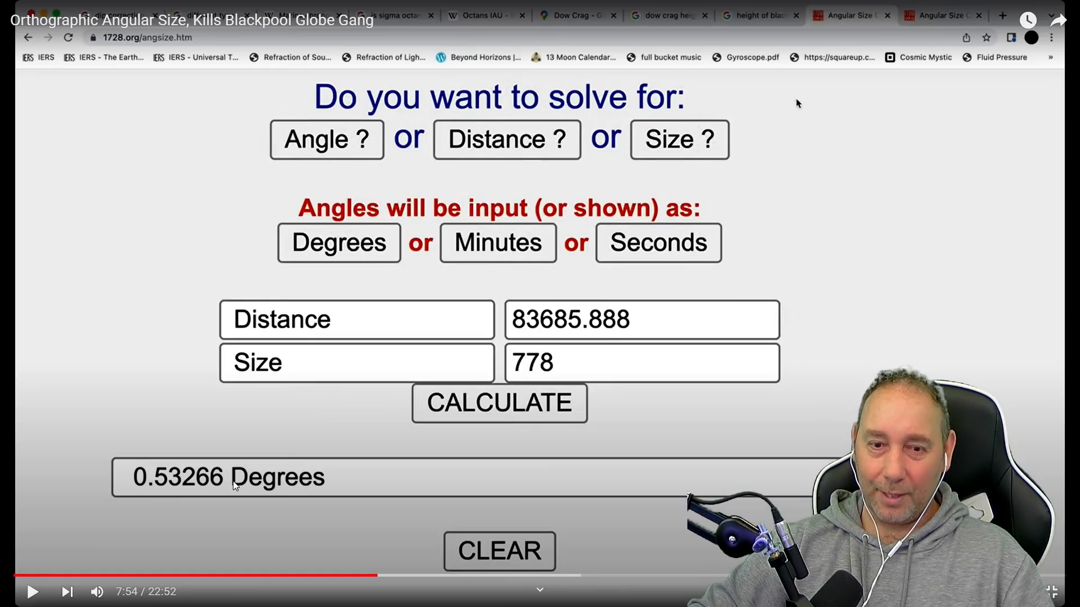
{"action": "mouse_move", "coordinate": [217, 398]}
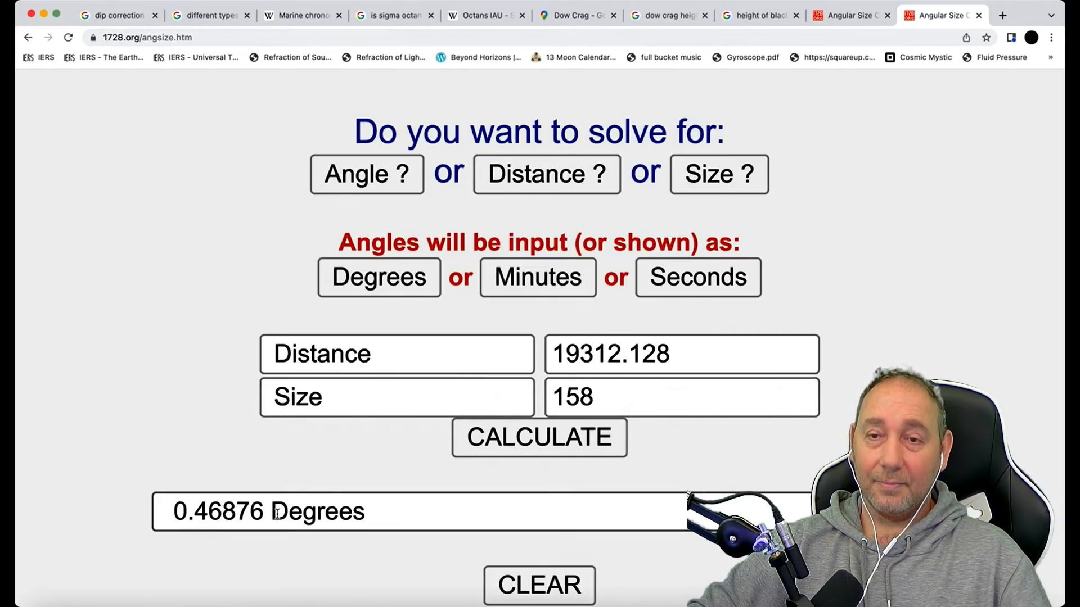
{"action": "mouse_move", "coordinate": [48, 19]}
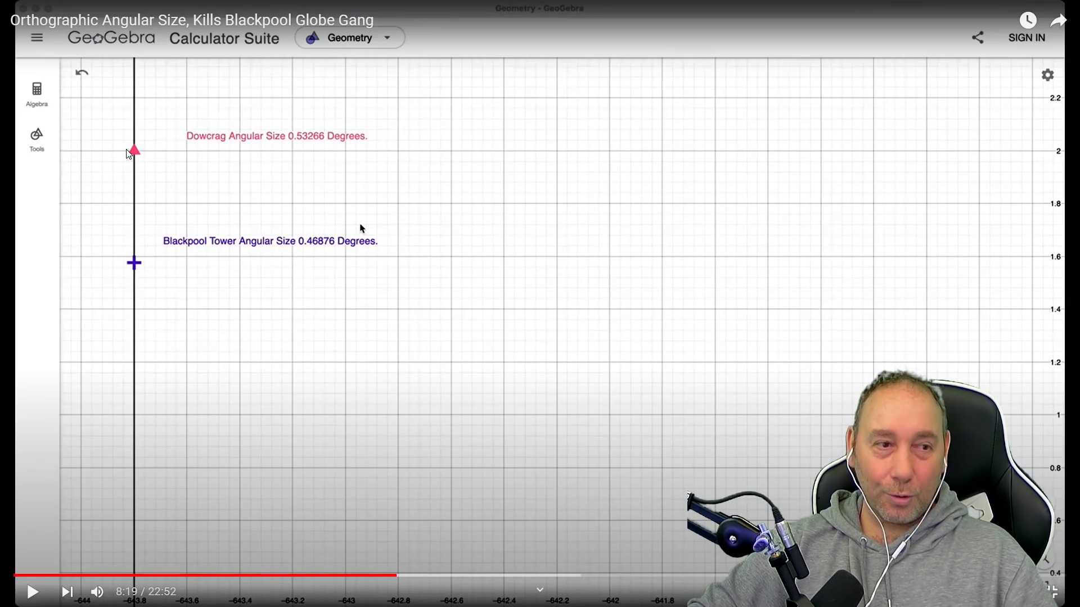
{"action": "mouse_move", "coordinate": [333, 161]}
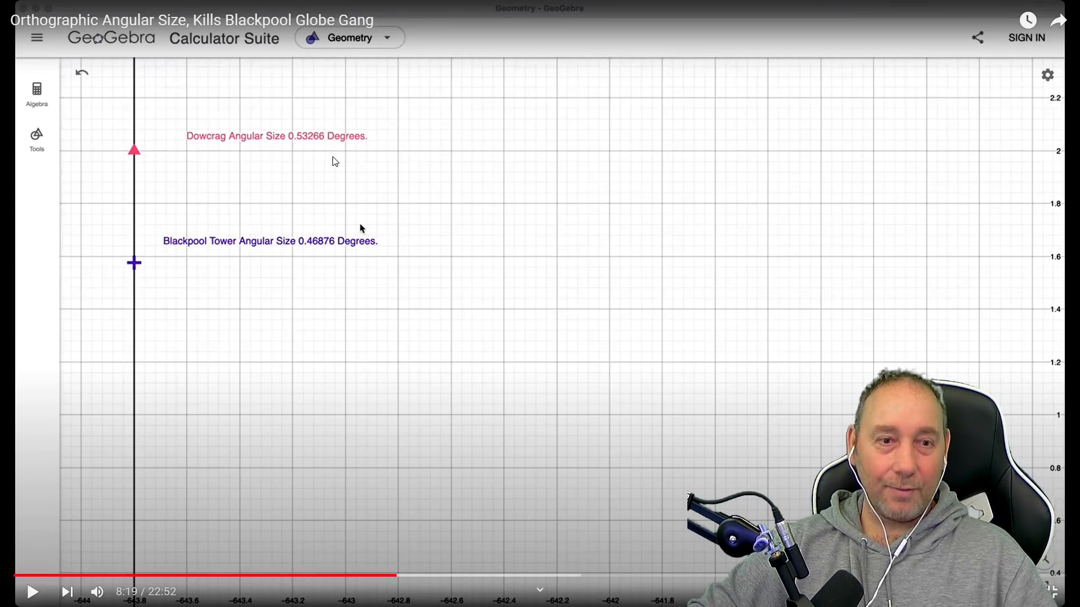
{"action": "mouse_move", "coordinate": [188, 202]}
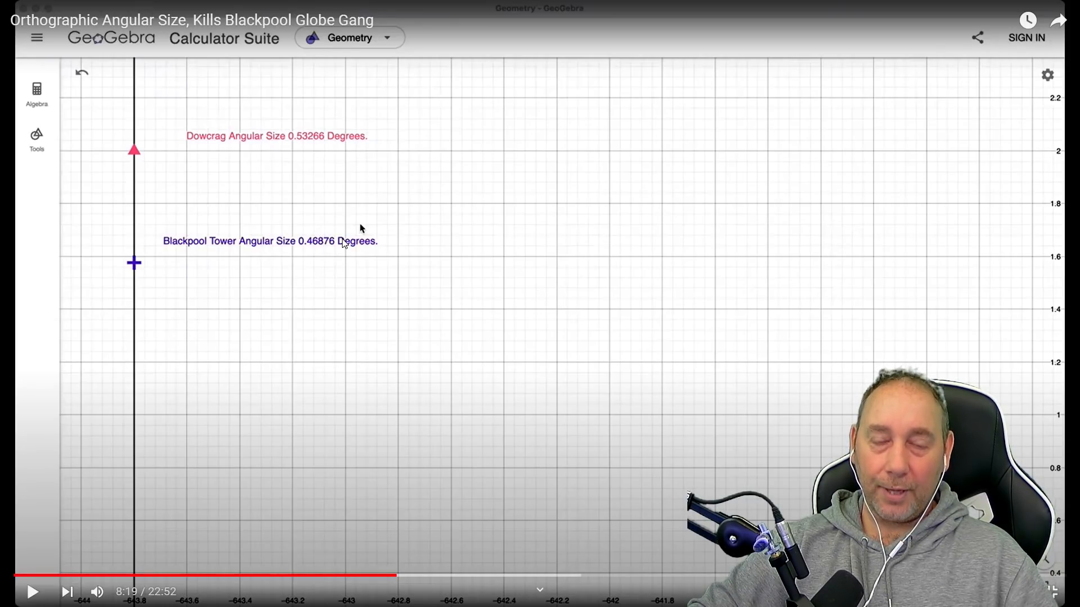
{"action": "mouse_move", "coordinate": [356, 259]}
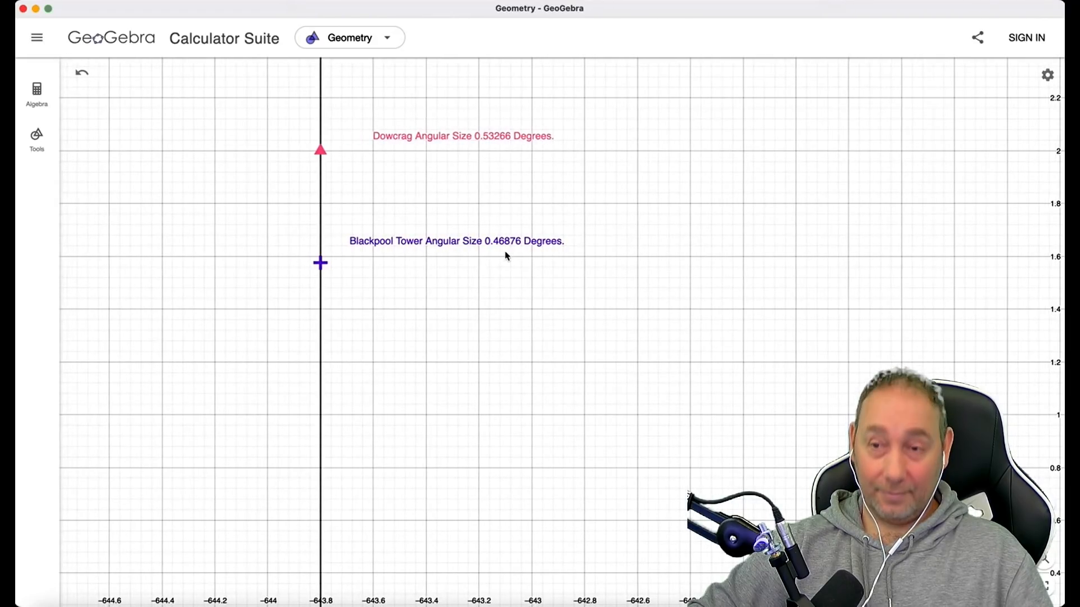
{"action": "mouse_move", "coordinate": [580, 260]}
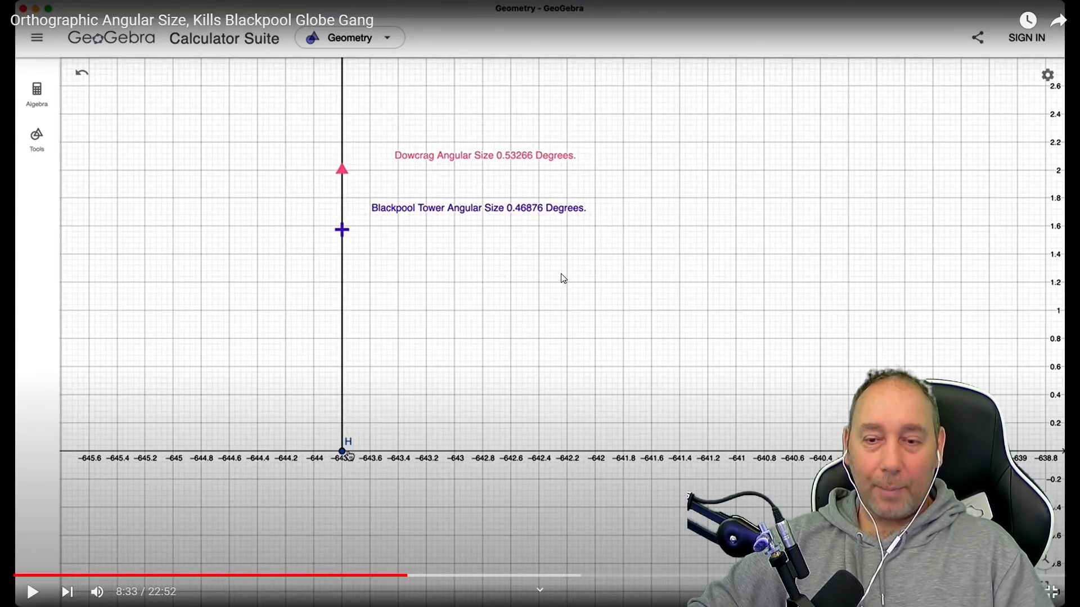
{"action": "mouse_move", "coordinate": [471, 260]}
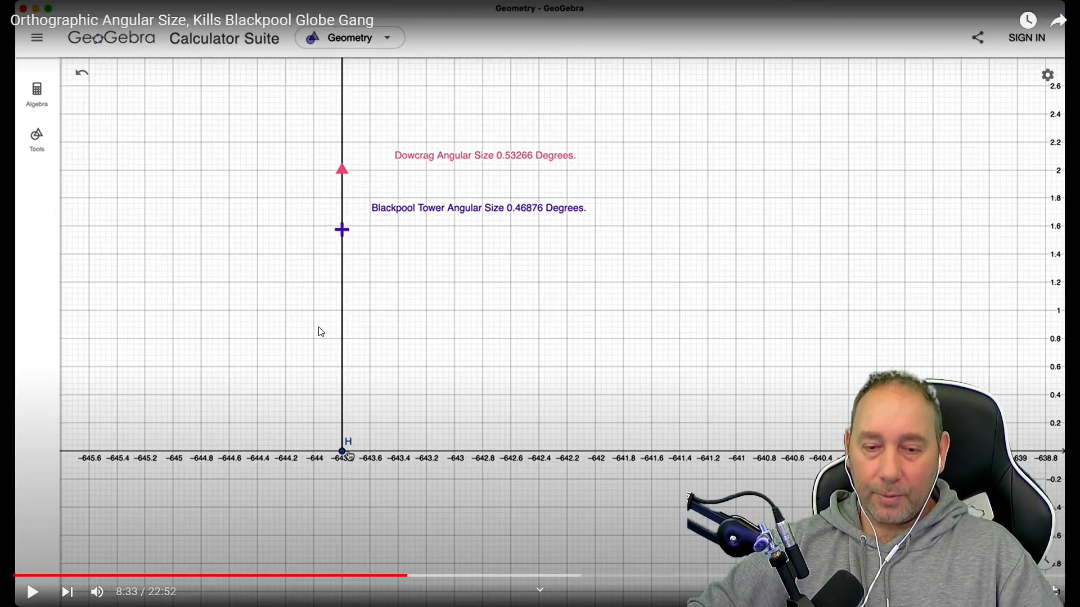
{"action": "mouse_move", "coordinate": [521, 317]}
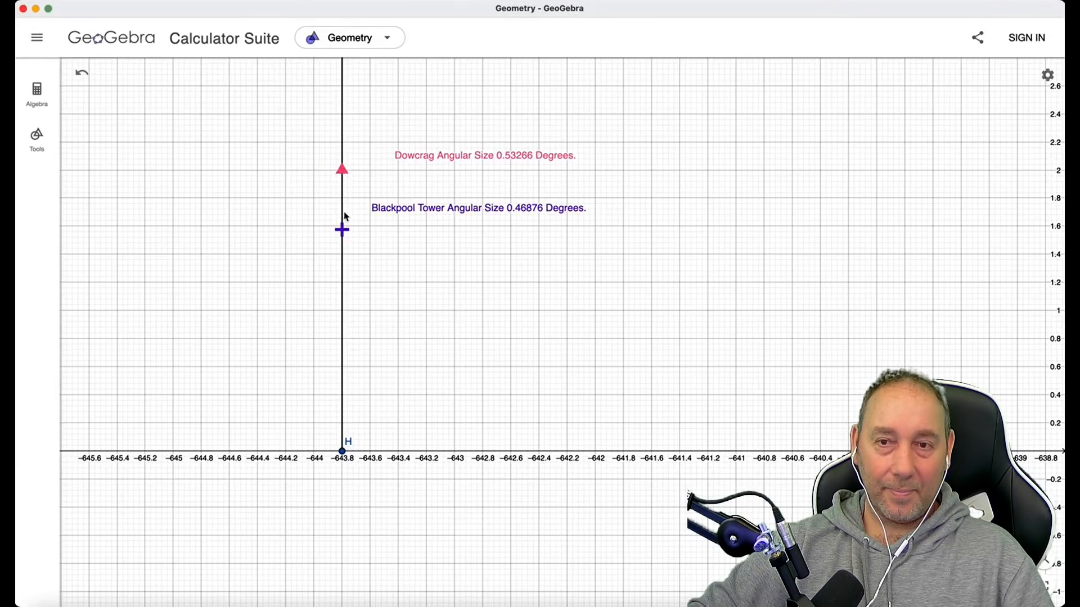
{"action": "mouse_move", "coordinate": [342, 170]}
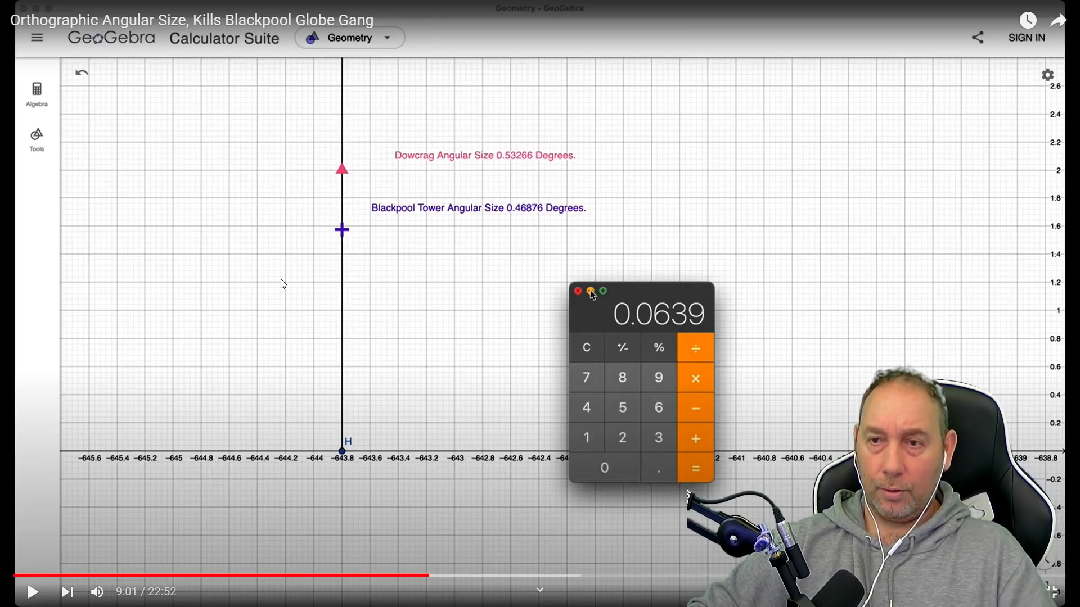
{"action": "mouse_move", "coordinate": [312, 342]}
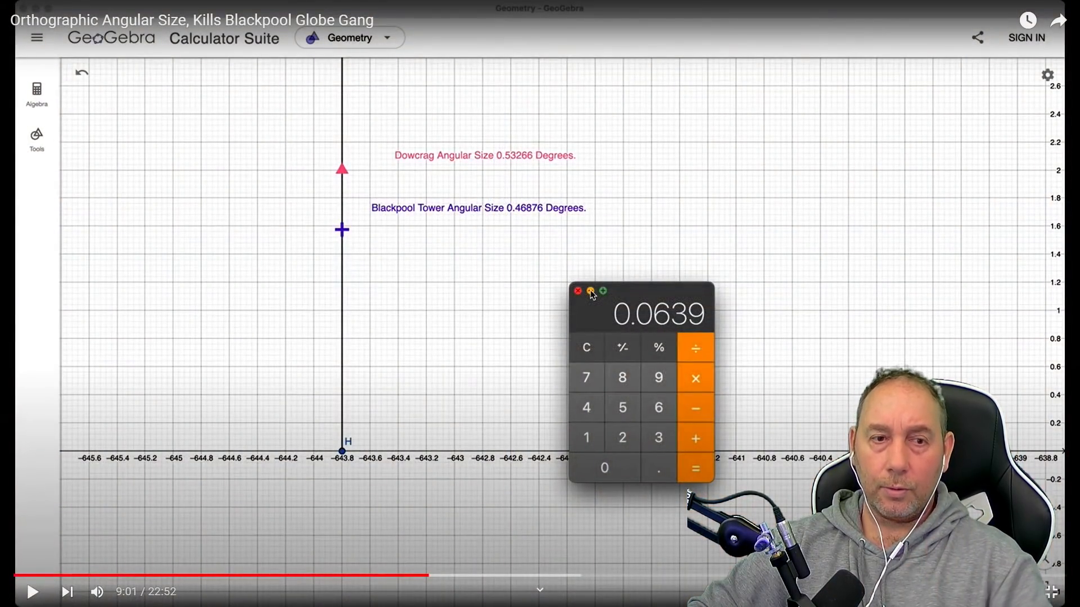
Put the macOS Calculator away, leaving the zoomed-out GeoGebra diagram with both markers above H
{"action": "left_click", "coordinate": [32, 591]}
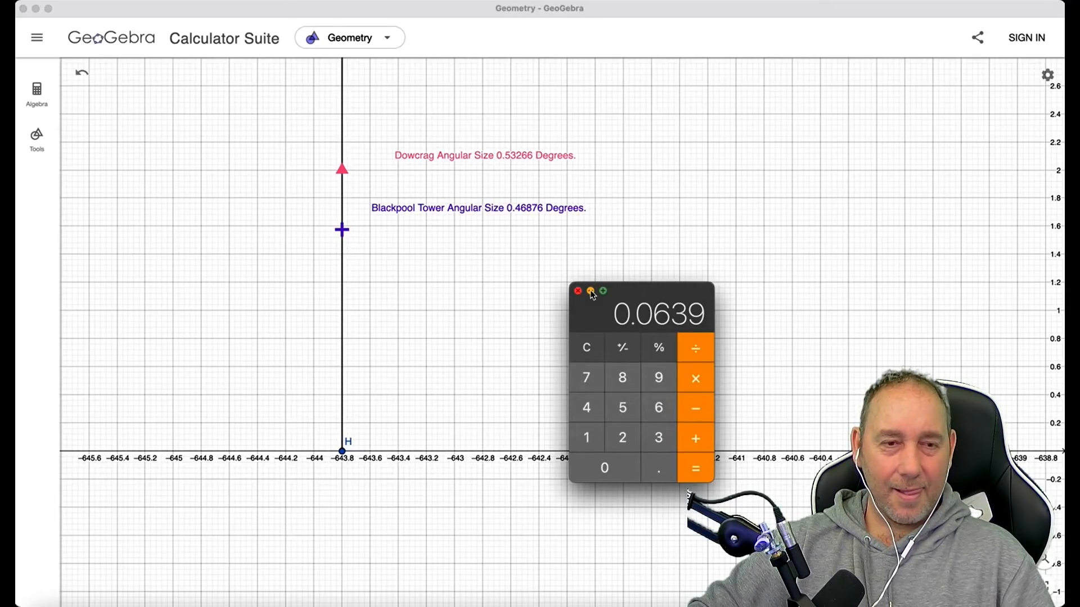
{"action": "left_click", "coordinate": [578, 290]}
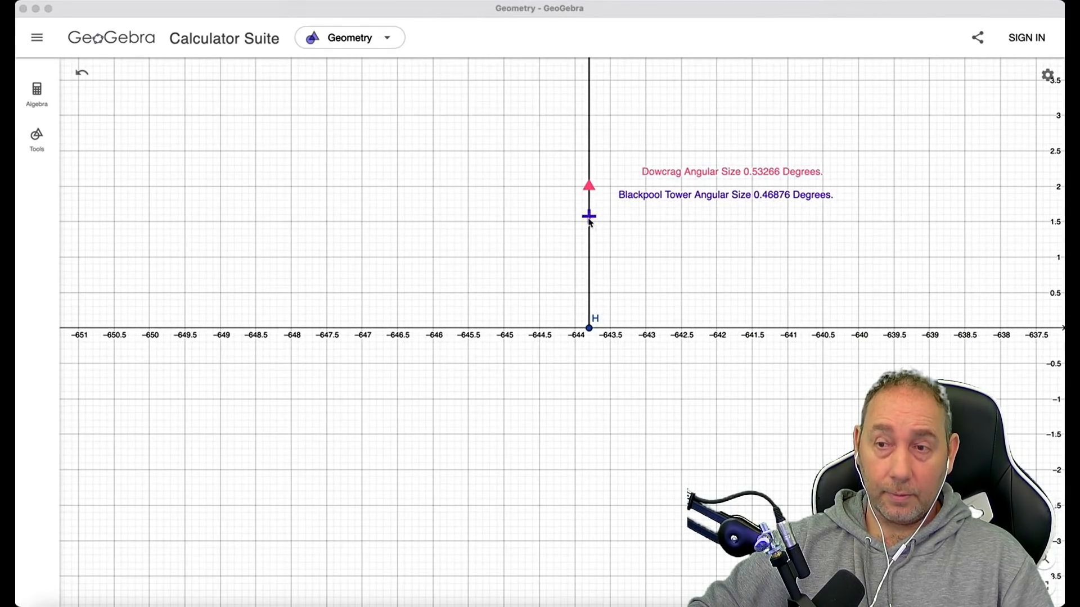
{"action": "mouse_move", "coordinate": [851, 216]}
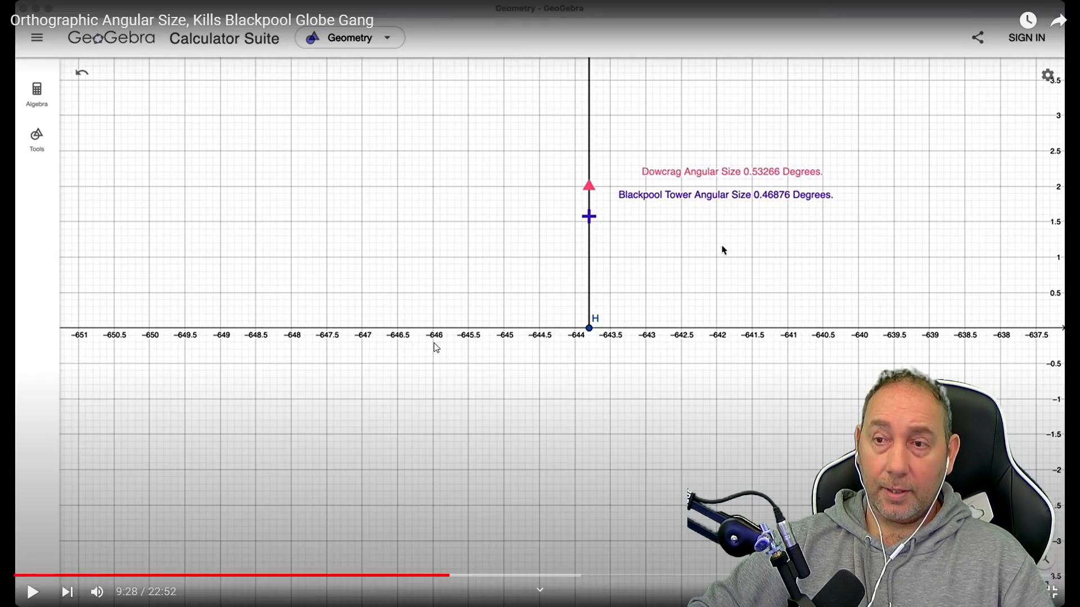
{"action": "mouse_move", "coordinate": [655, 232]}
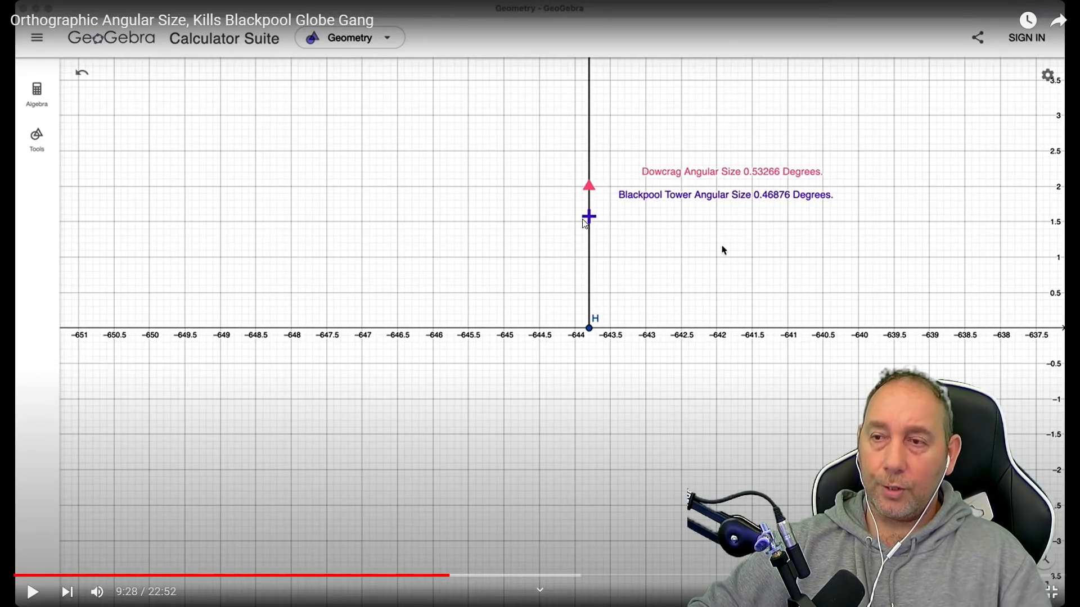
{"action": "mouse_move", "coordinate": [484, 220]}
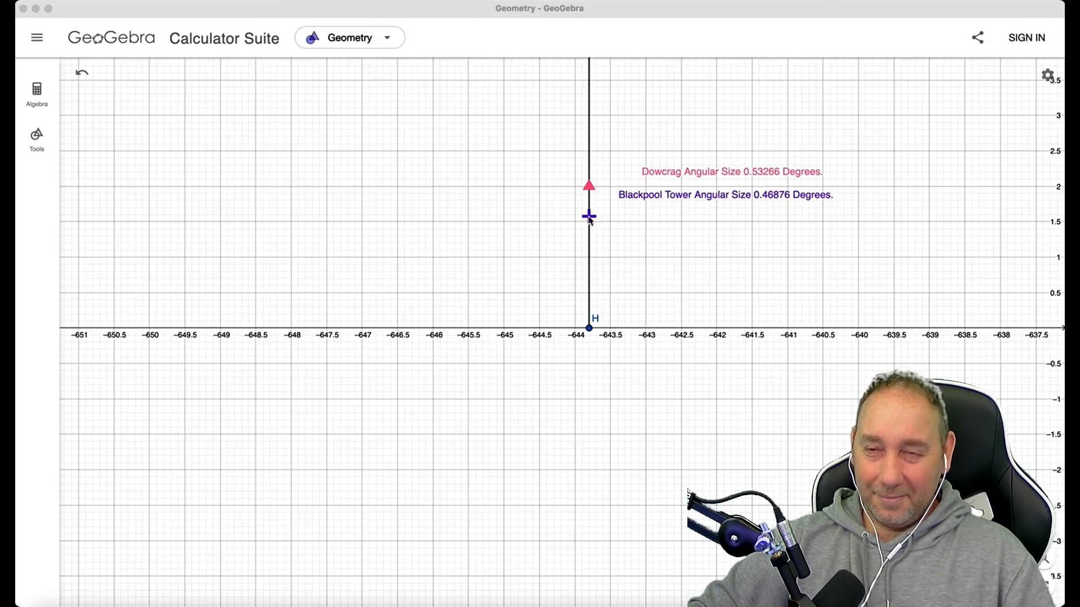
{"action": "mouse_move", "coordinate": [538, 263]}
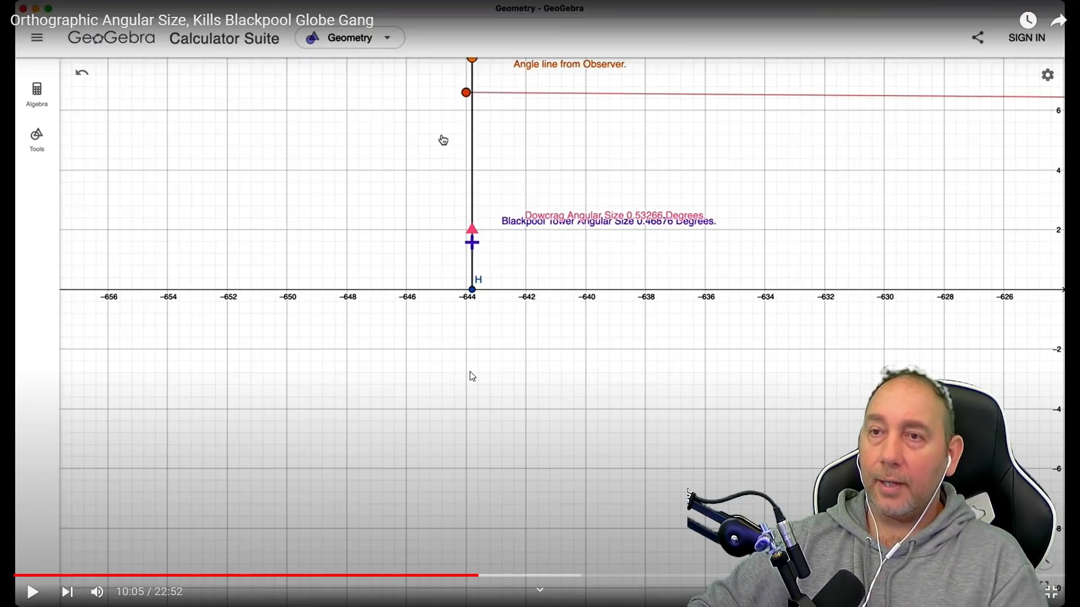
{"action": "mouse_move", "coordinate": [455, 375]}
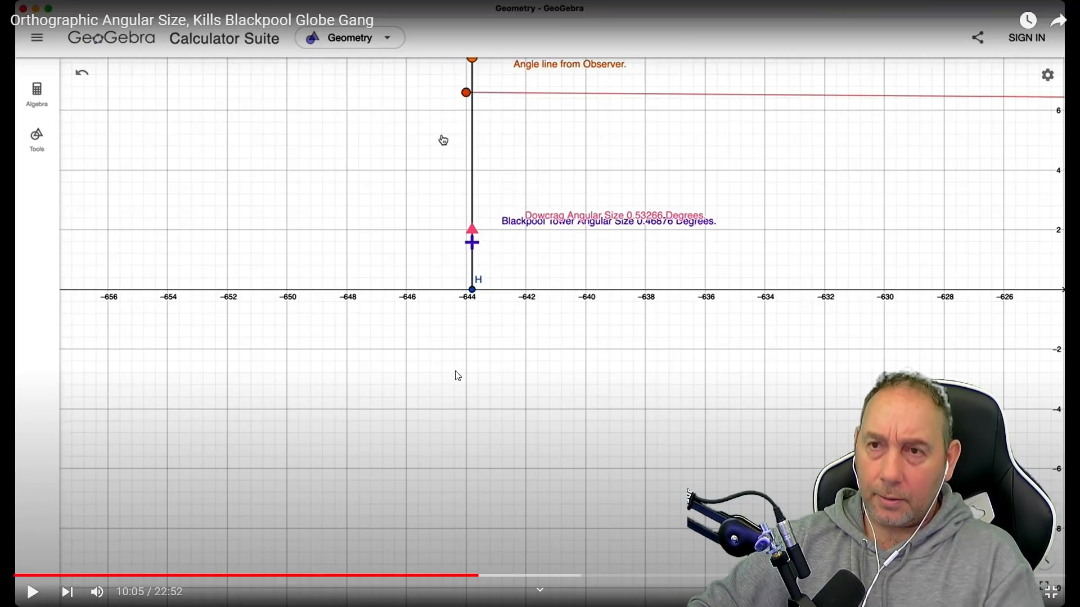
{"action": "mouse_move", "coordinate": [475, 103]}
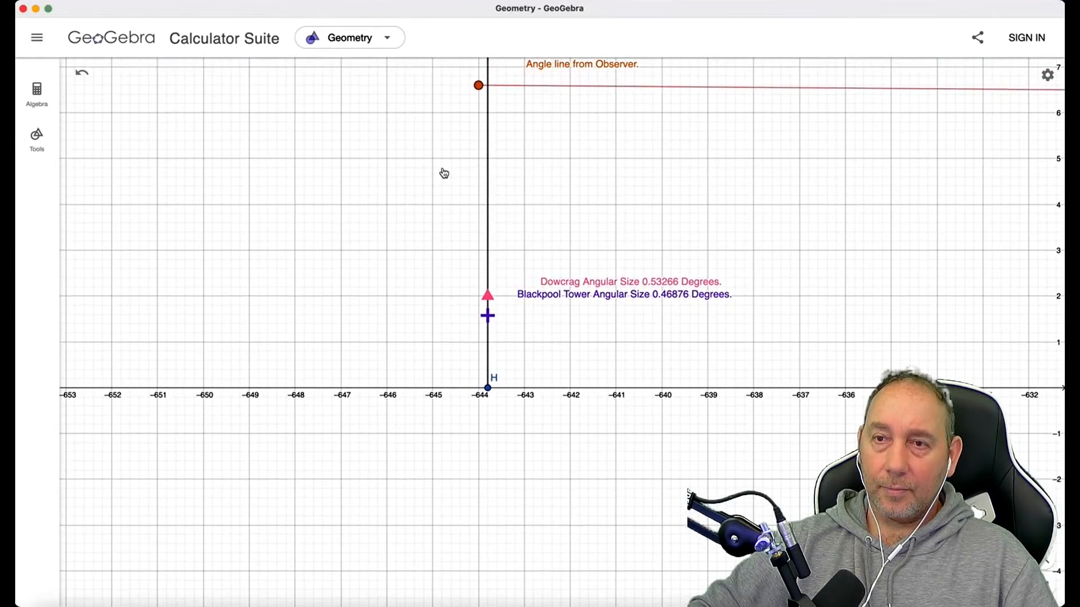
{"action": "mouse_move", "coordinate": [568, 121]}
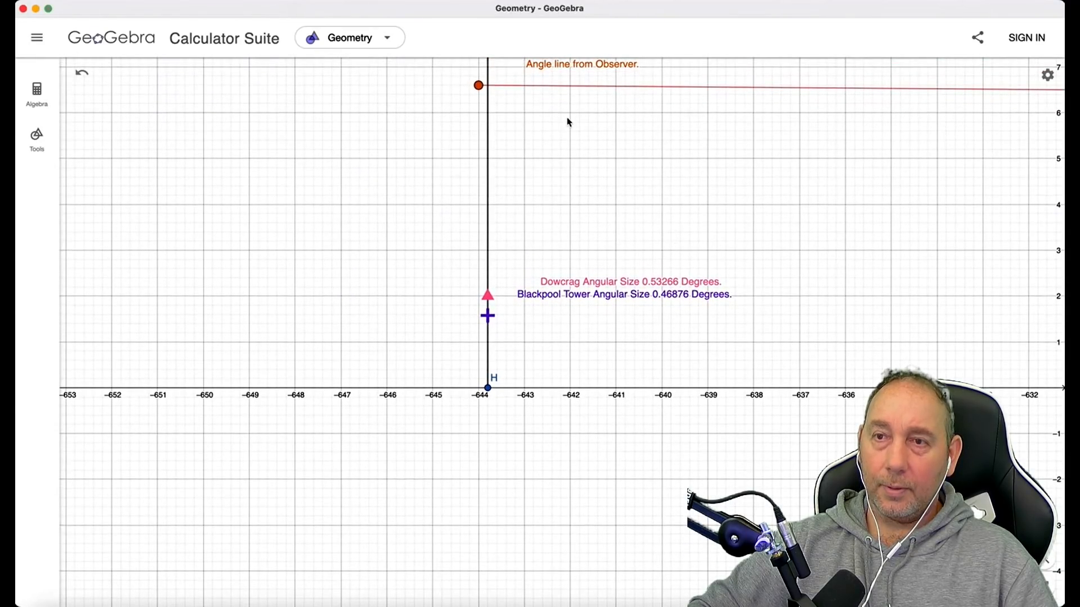
{"action": "mouse_move", "coordinate": [655, 215]}
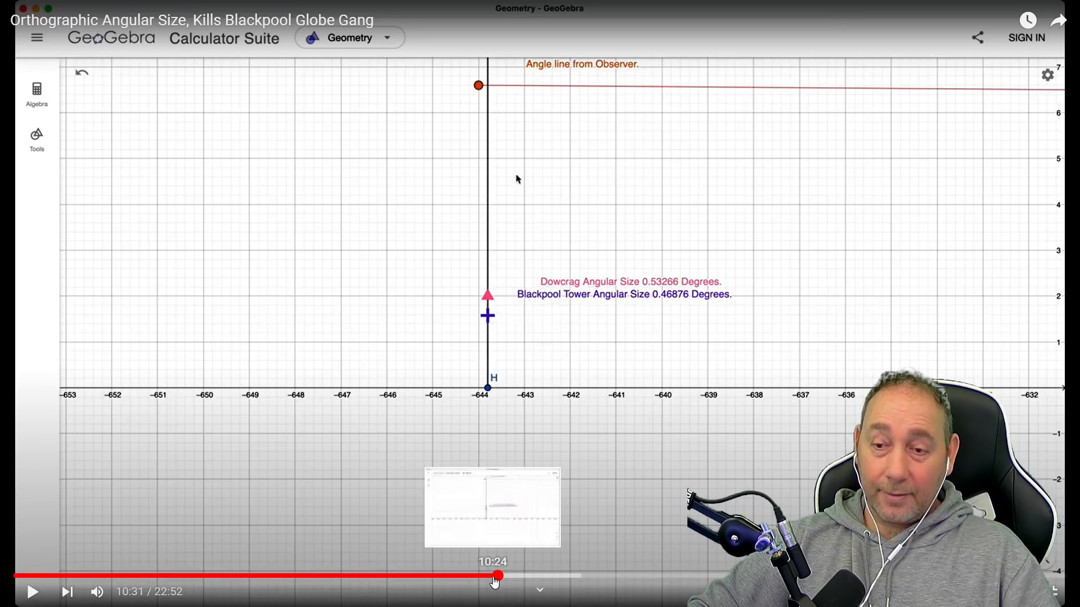
Scrub the YouTube progress bar to just before 10:00 and mute the video's sound
{"action": "left_click_drag", "start_coordinate": [494, 576], "coordinate": [498, 576]}
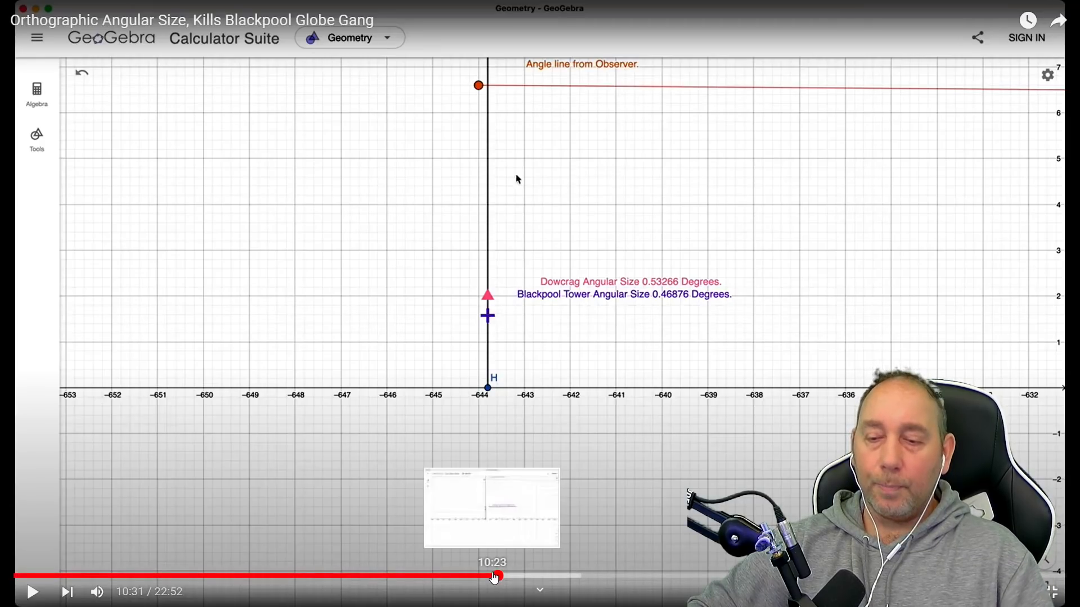
{"action": "left_click_drag", "start_coordinate": [495, 576], "coordinate": [490, 576]}
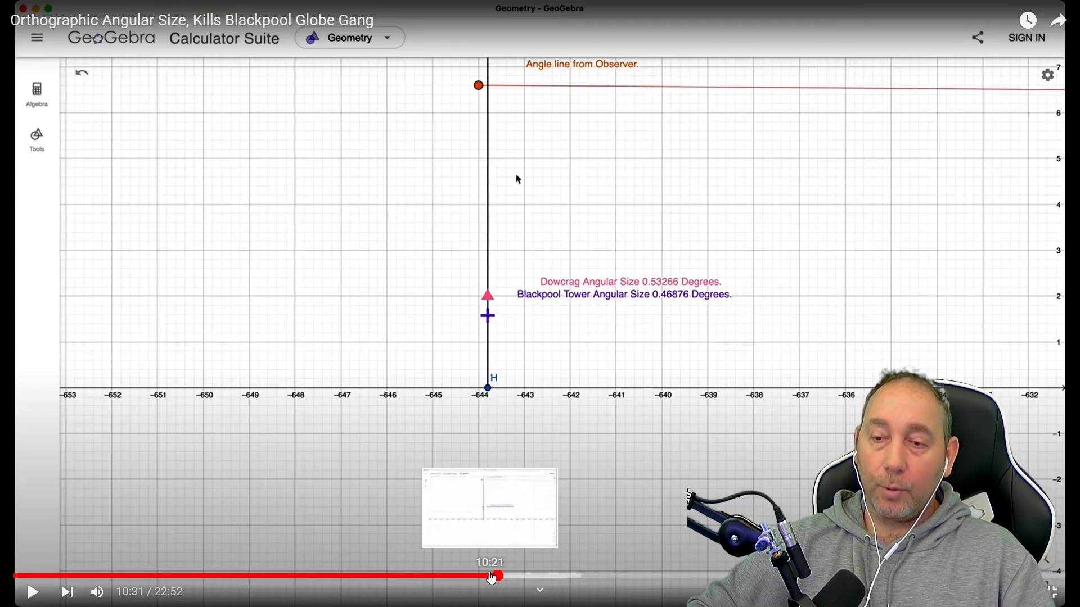
{"action": "left_click_drag", "start_coordinate": [491, 576], "coordinate": [482, 576]}
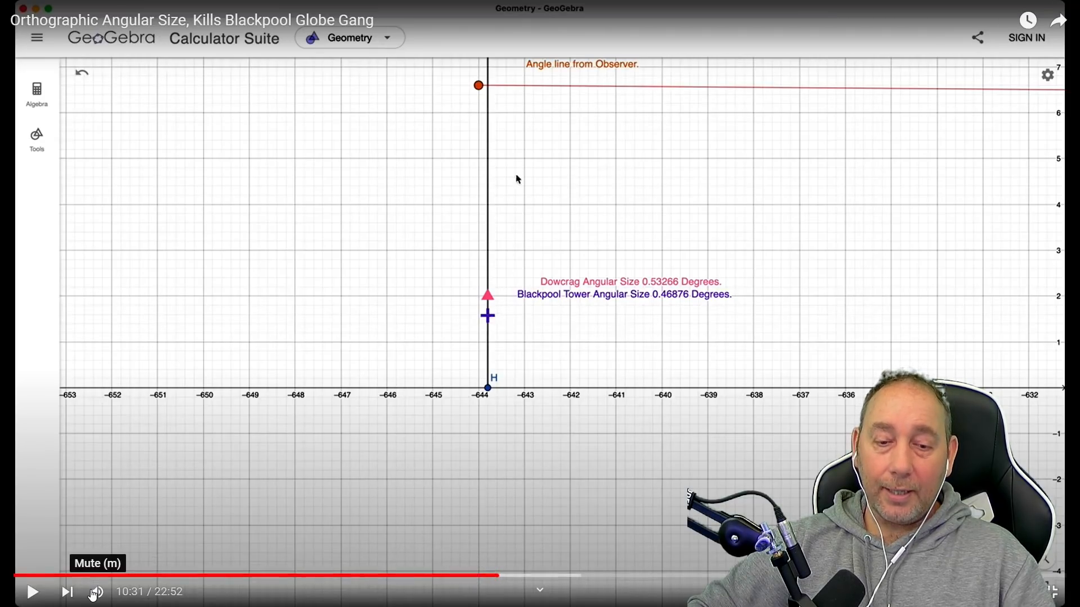
{"action": "left_click", "coordinate": [96, 592]}
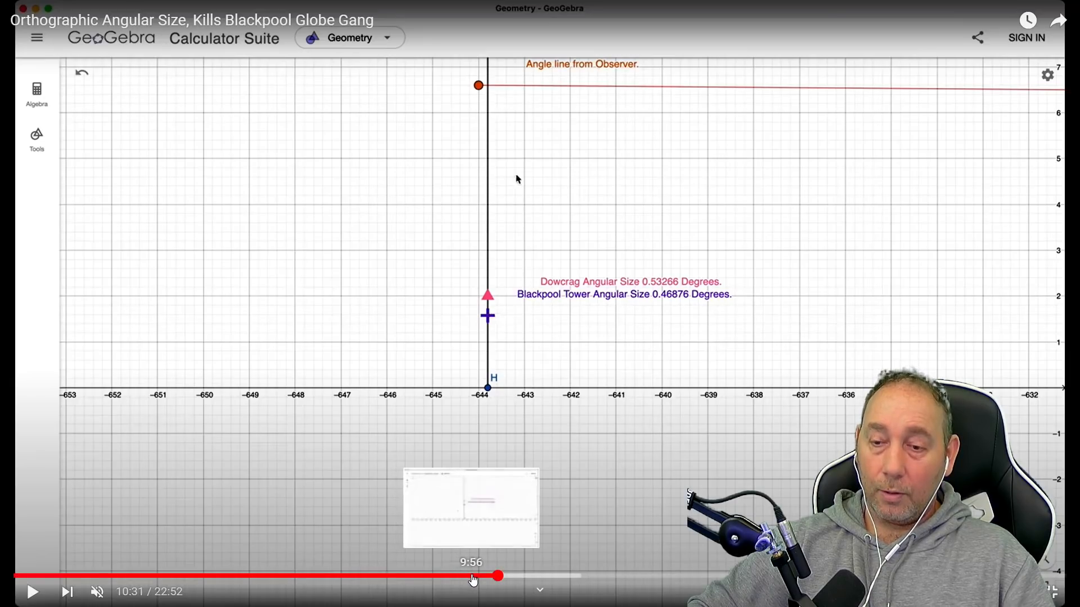
{"action": "left_click", "coordinate": [497, 576]}
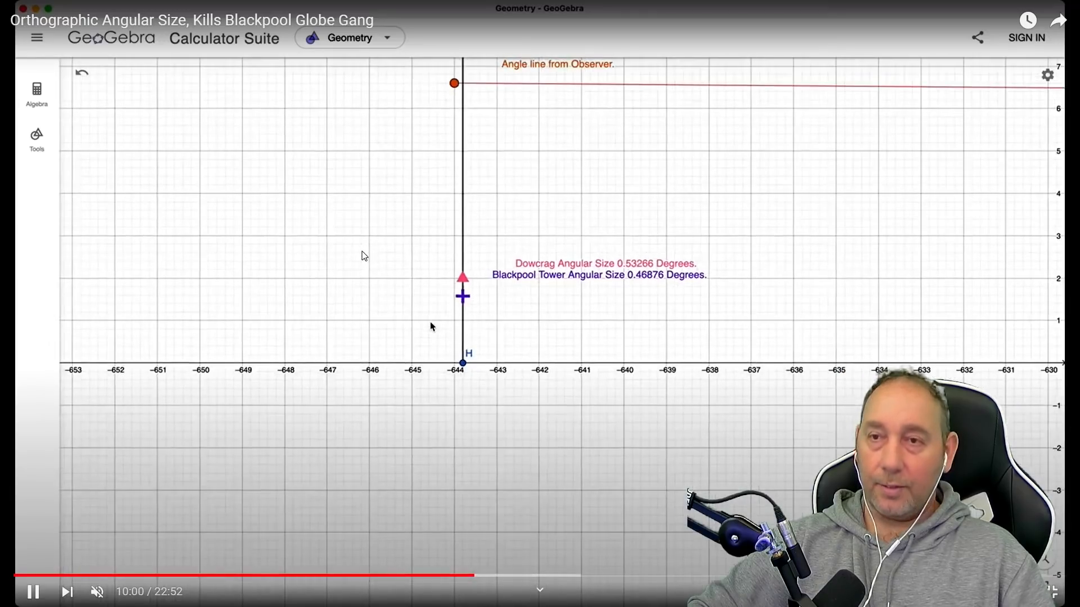
{"action": "mouse_move", "coordinate": [643, 225]}
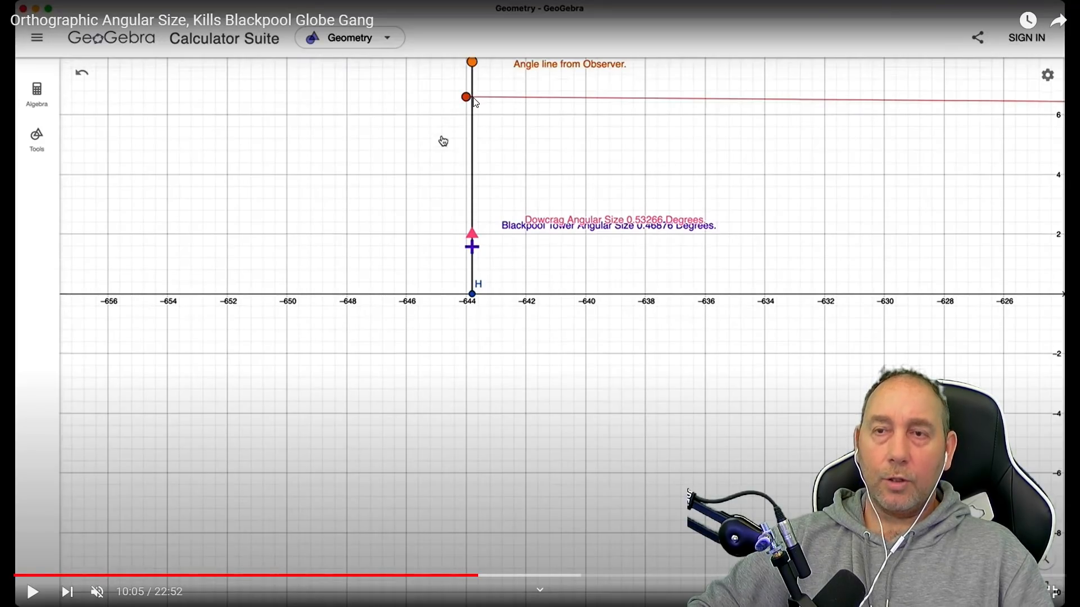
{"action": "mouse_move", "coordinate": [477, 74]}
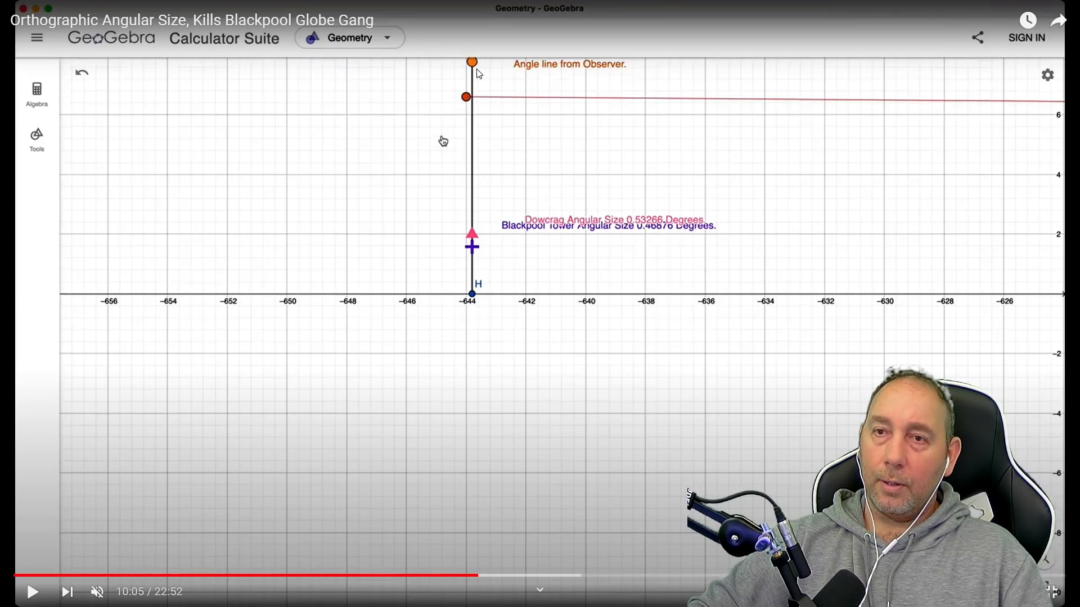